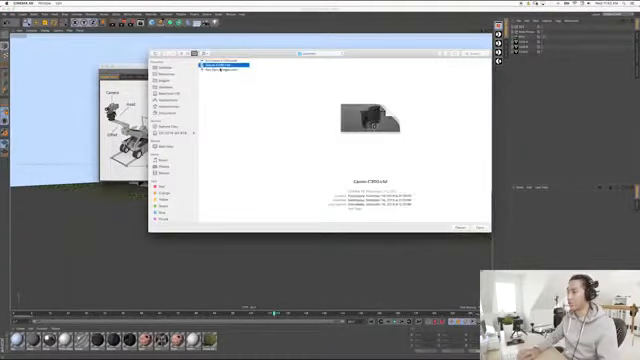
- Browse the model library folders to locate the camera .c4d file to merge
{"action": "left_click", "coordinate": [483, 228]}
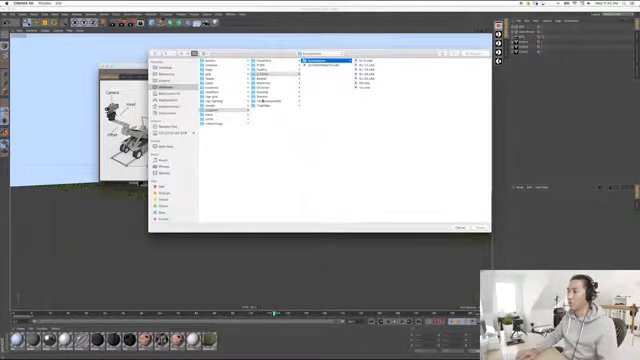
{"action": "left_click", "coordinate": [320, 64]}
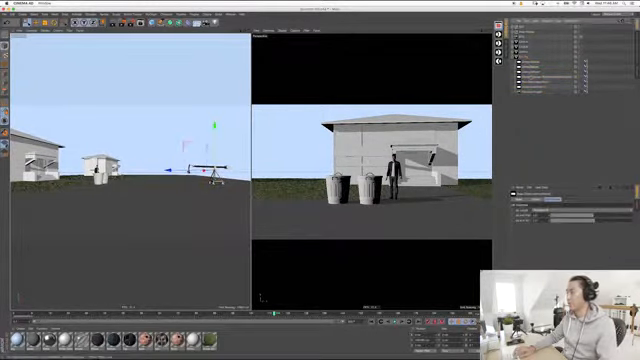
- Open the crane rig parameter's dropdown in the Attribute Manager to list its preset choices
{"action": "left_click", "coordinate": [560, 197]}
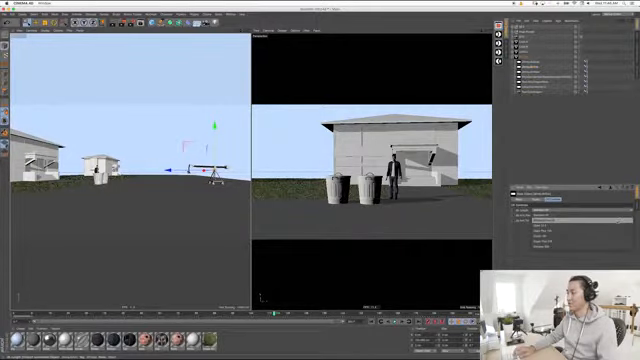